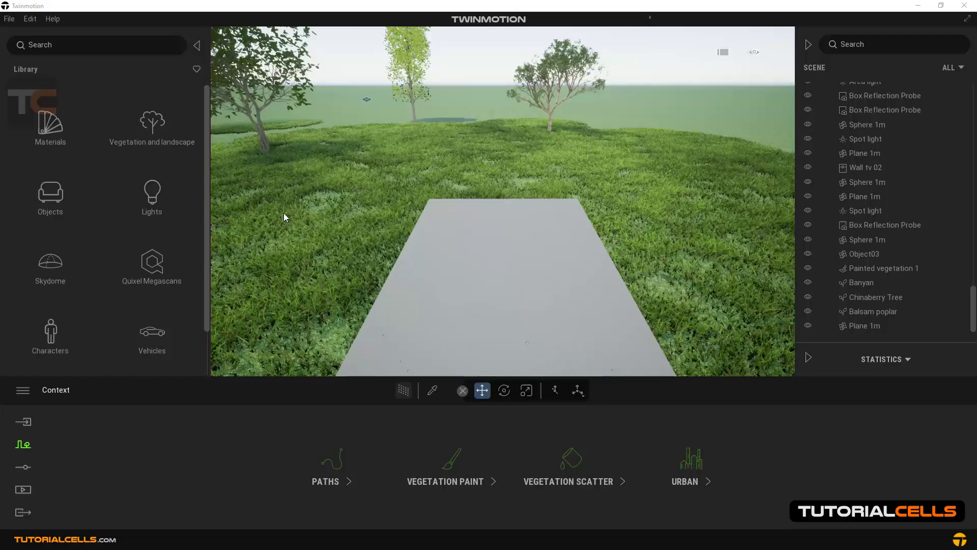
mouse_move(487, 254)
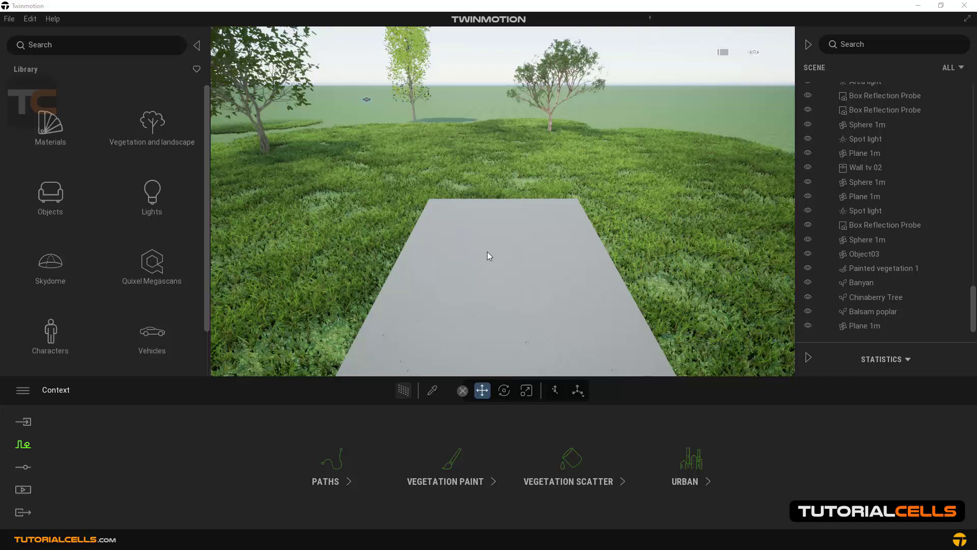
mouse_move(502, 319)
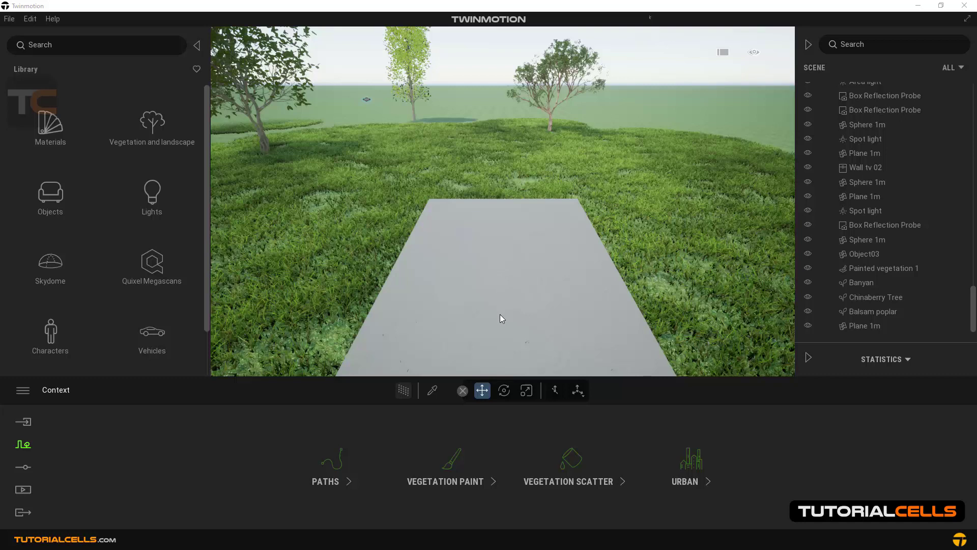
mouse_move(488, 314)
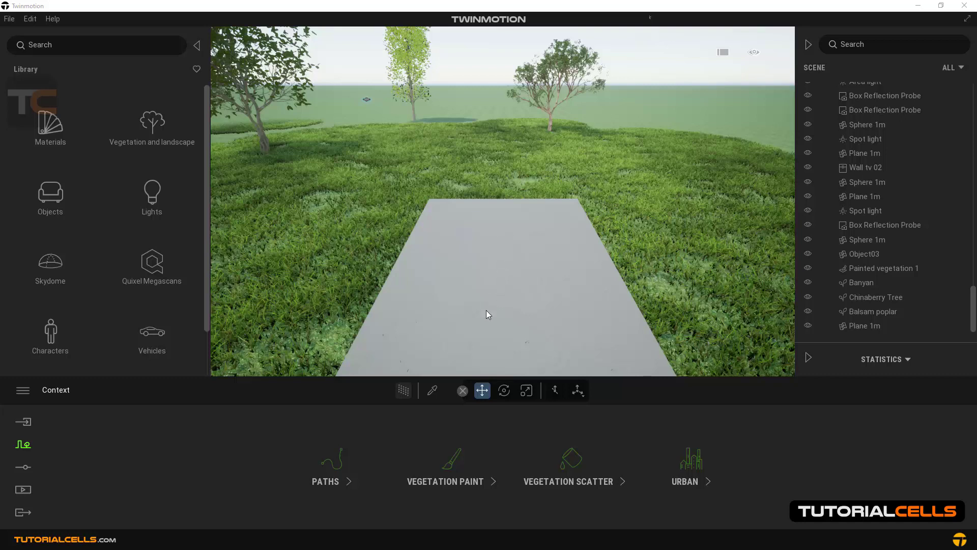
mouse_move(497, 290)
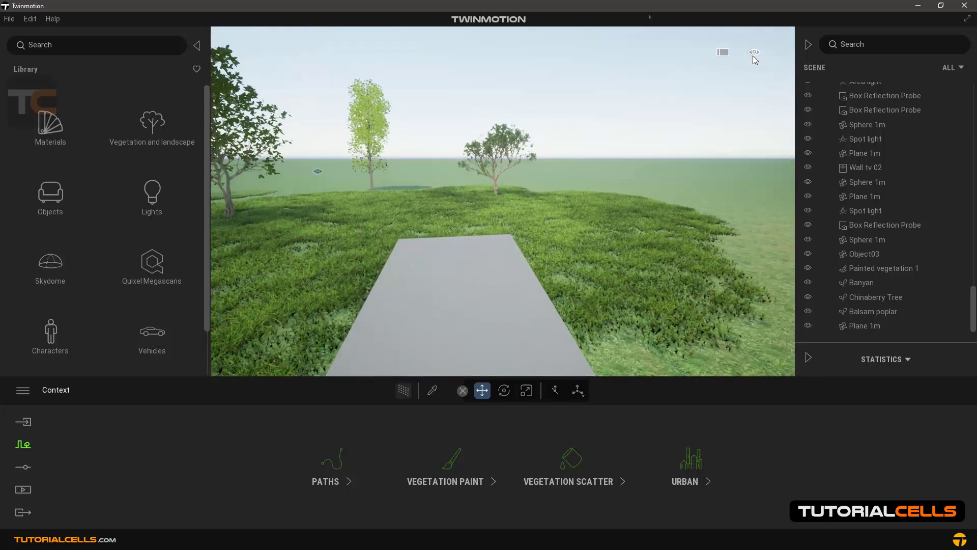
Switch the viewport navigation to Pedestrian mode and walk onto the concrete path.
click(754, 52)
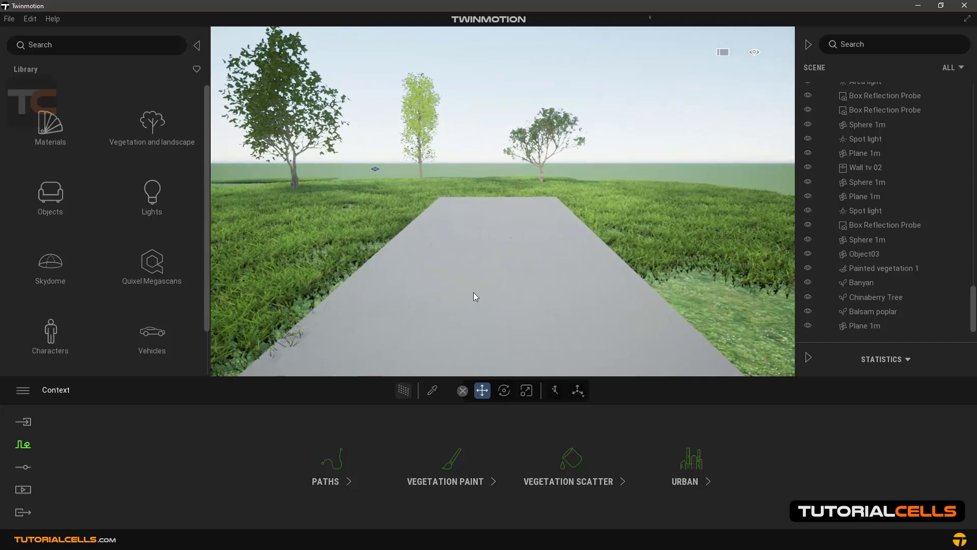
mouse_move(478, 295)
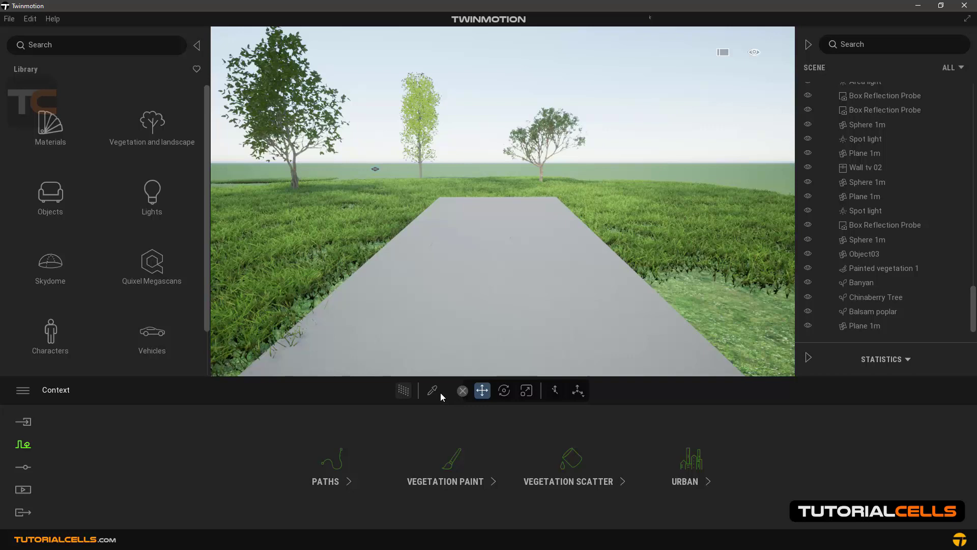
Pick the path's Fine concrete 01 material and expand its footstep Sound list, currently Wood.
click(432, 390)
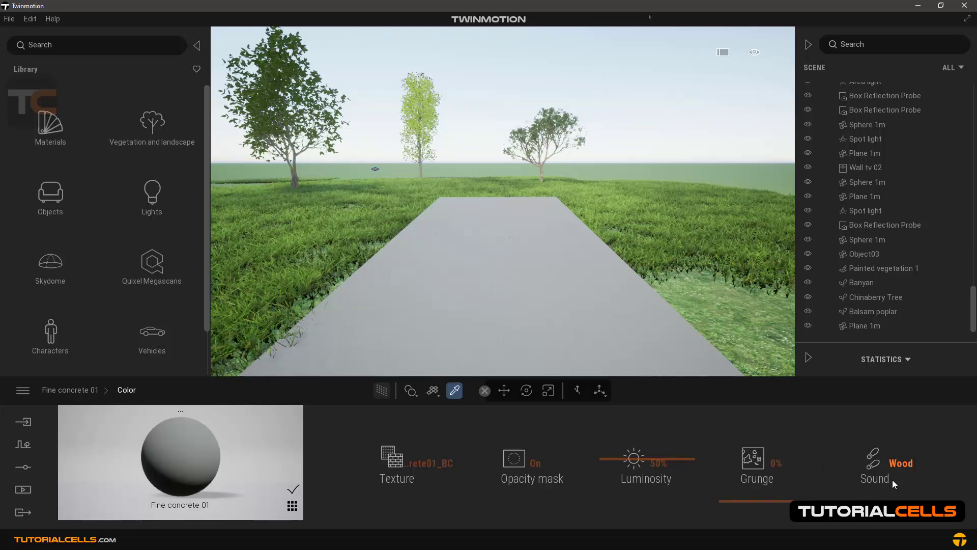
mouse_move(847, 464)
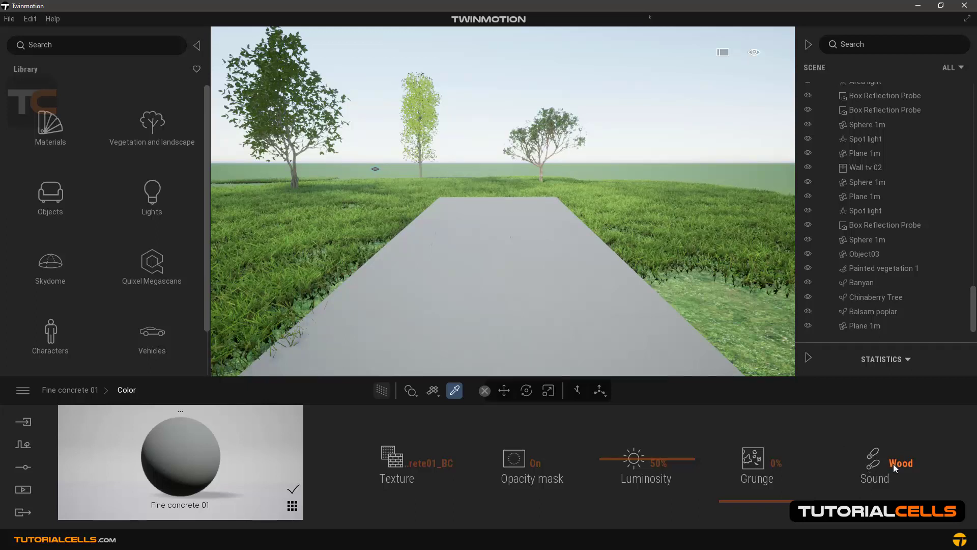
click(880, 462)
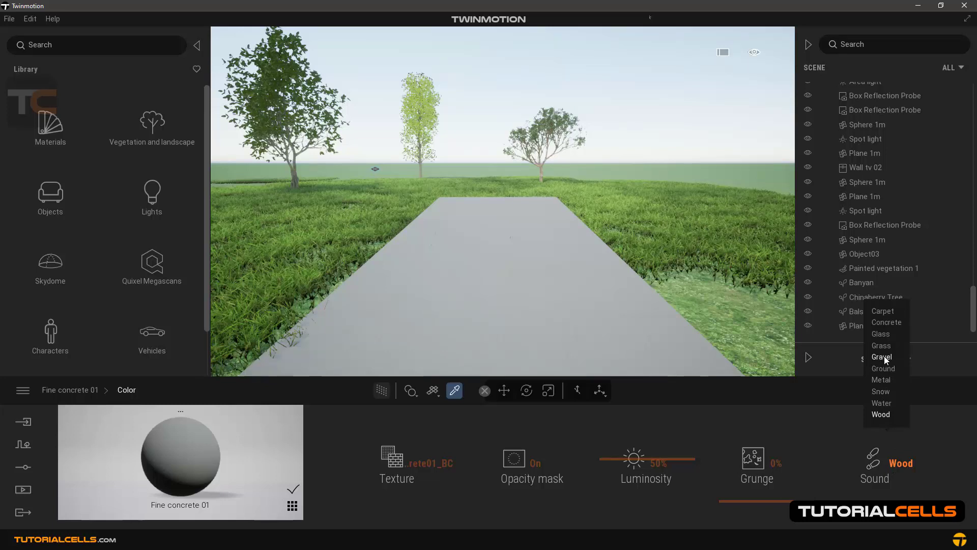
mouse_move(881, 317)
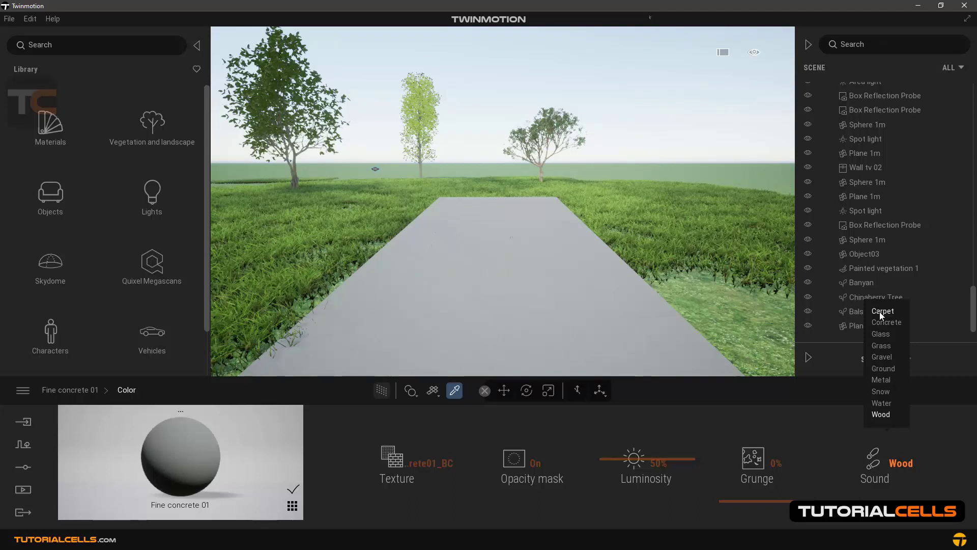
Set Fine concrete 01's footstep sound to Carpet, then Glass, walking the path to listen.
click(883, 311)
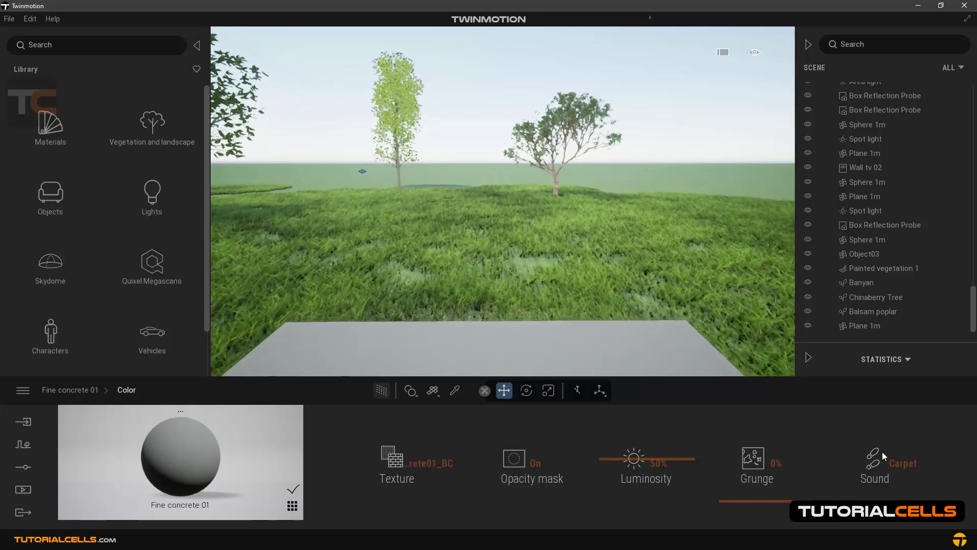
click(874, 462)
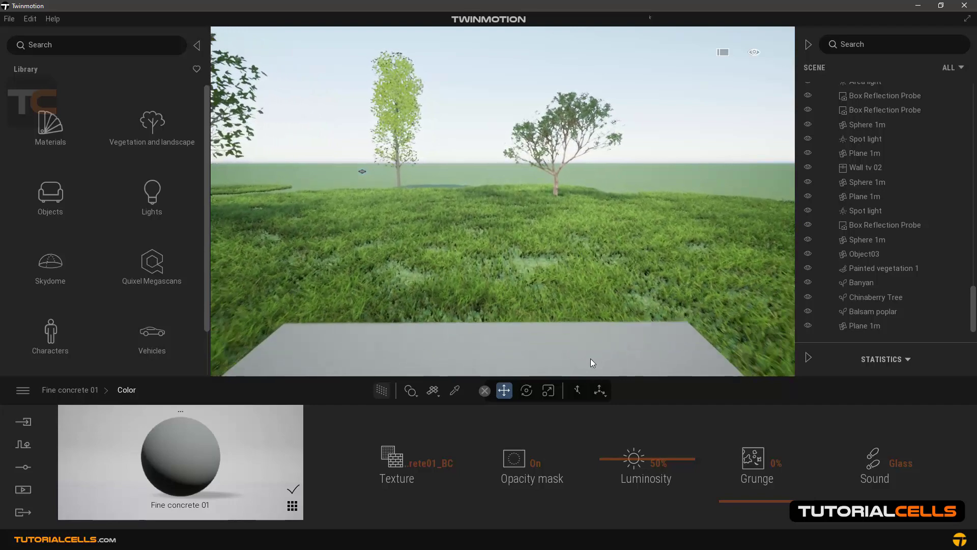
Set the concrete path's footstep sound to Grass, then Gravel, testing each on foot.
click(899, 463)
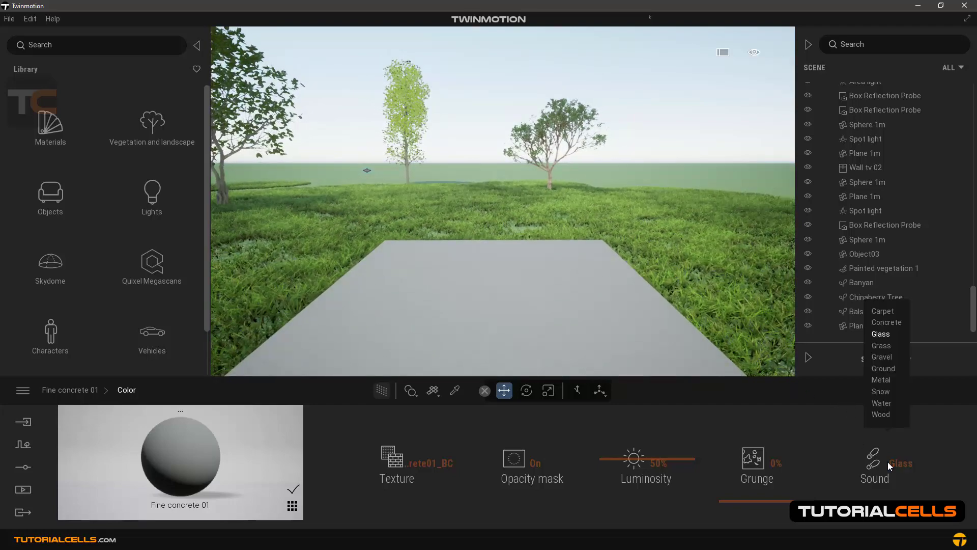
click(881, 345)
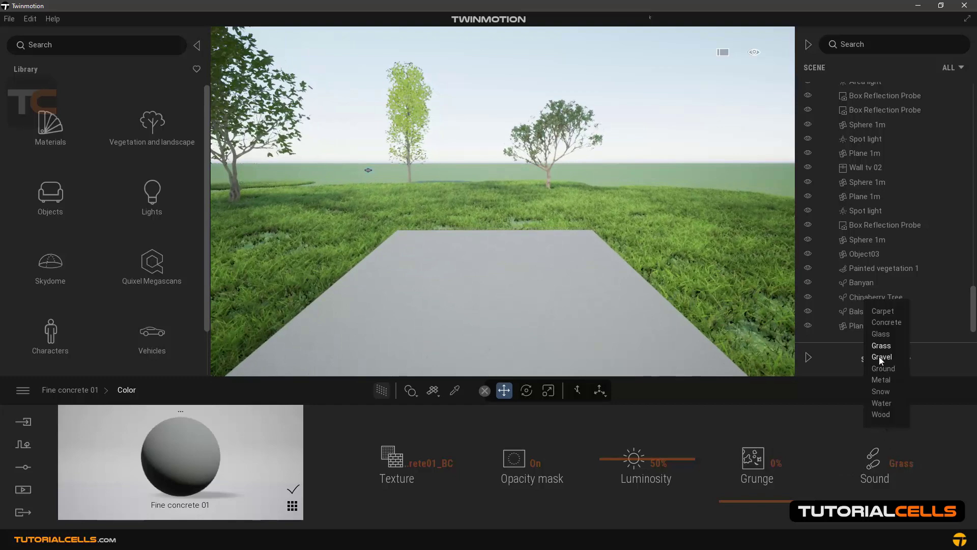
click(881, 356)
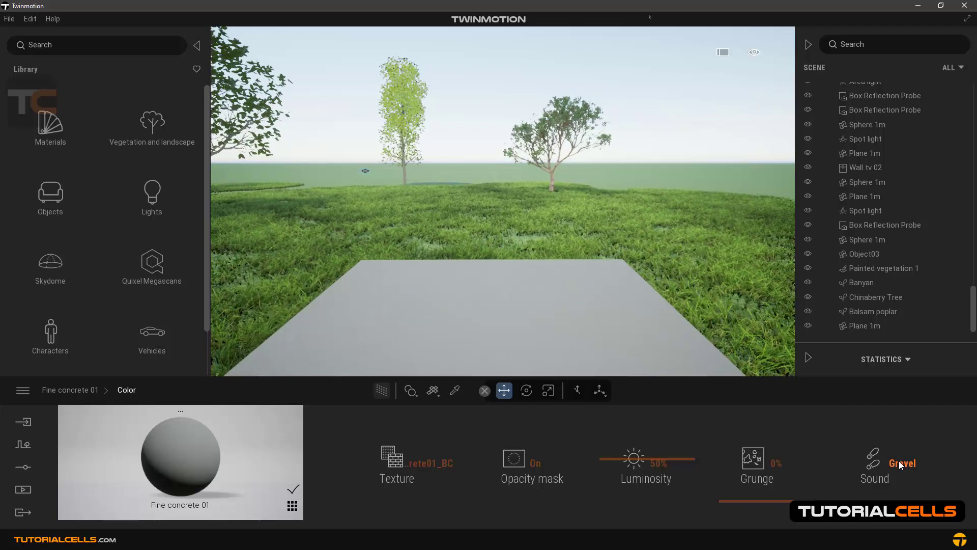
Set the concrete path's footstep sound to Ground, then Snow, walking along to hear them.
click(901, 463)
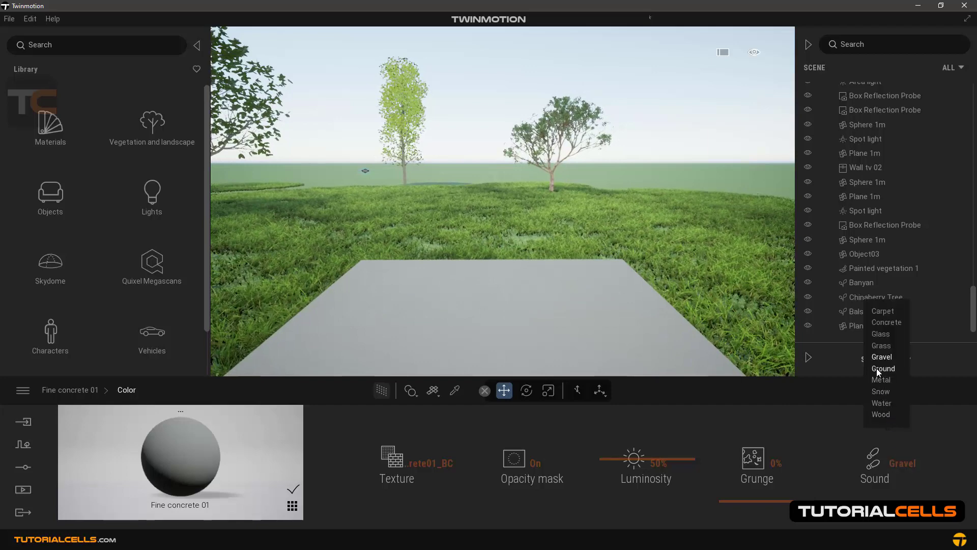
click(882, 368)
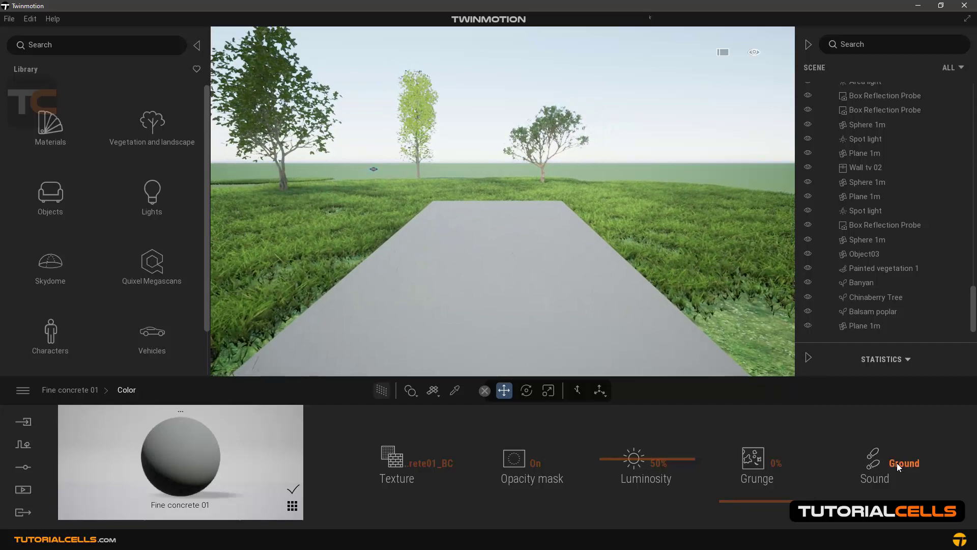
click(904, 463)
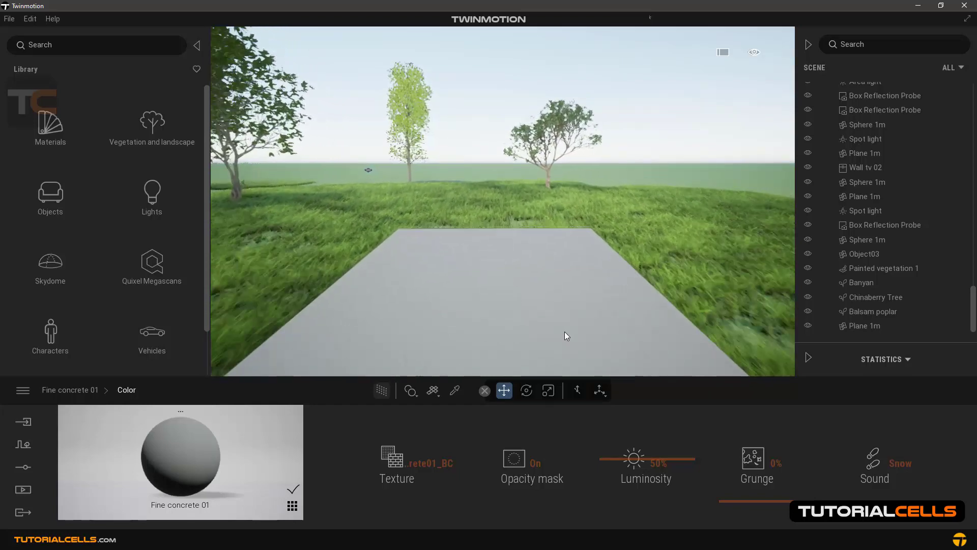
Try Water as the concrete path's footstep sound, then restore it to Wood.
click(900, 463)
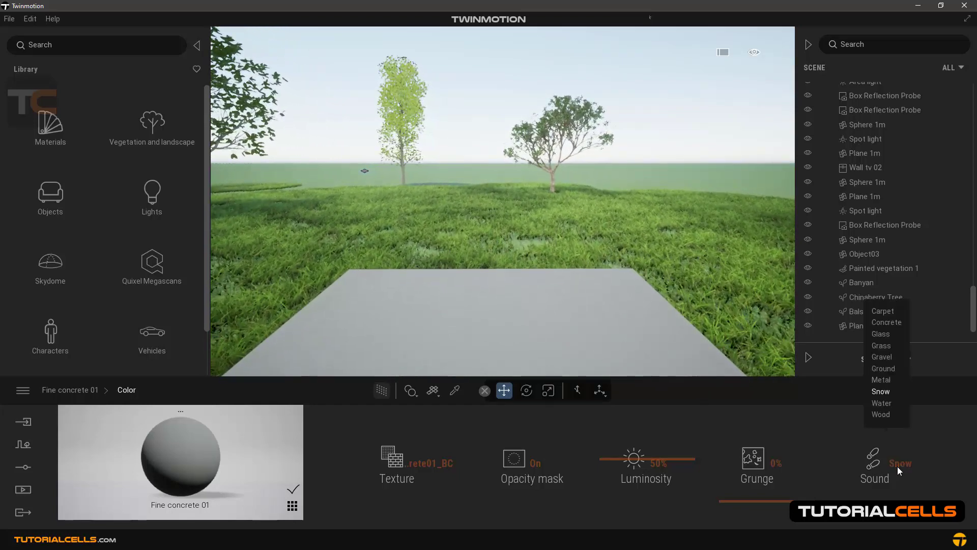
click(880, 404)
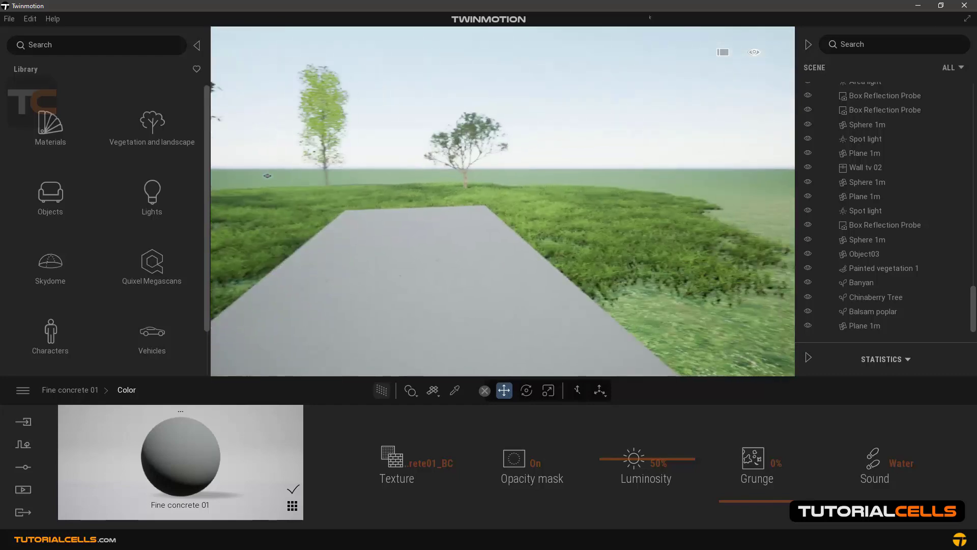
click(875, 464)
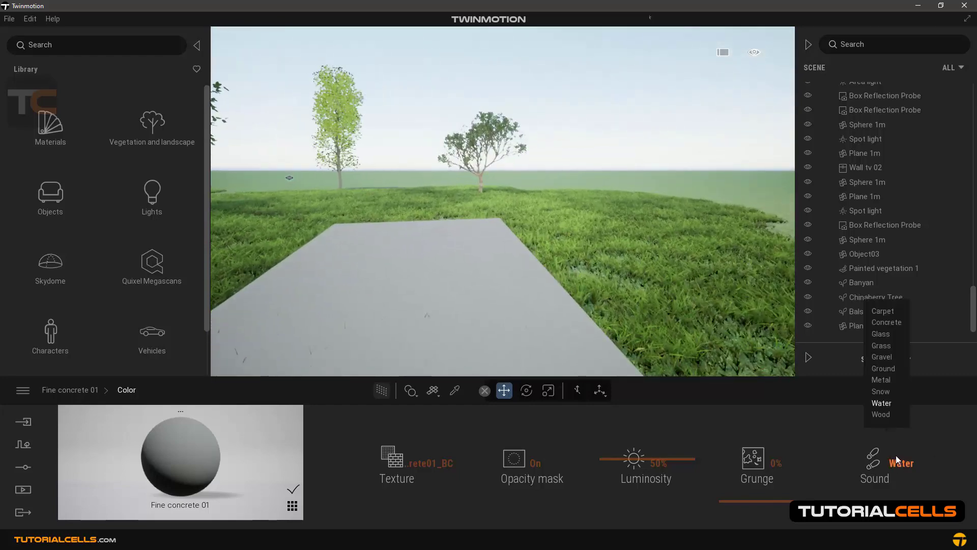
click(879, 414)
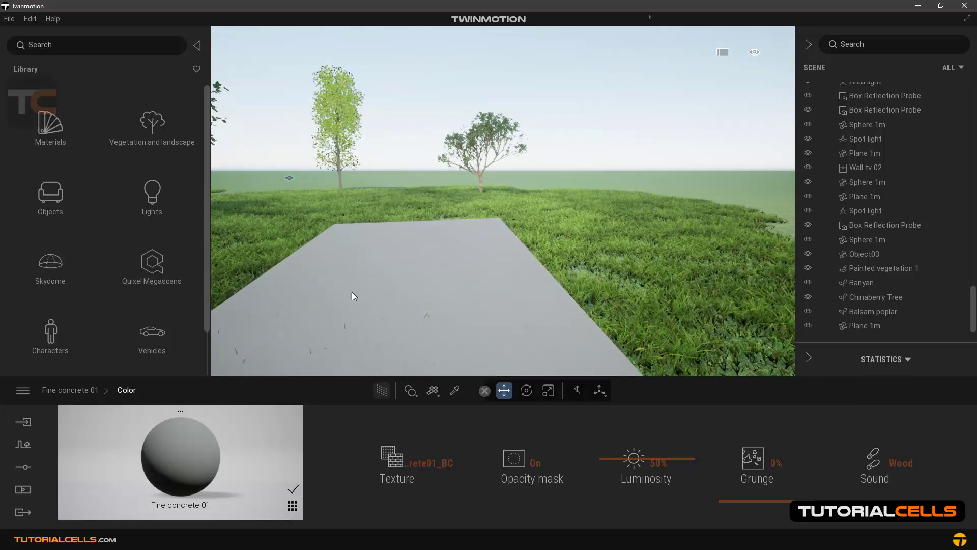